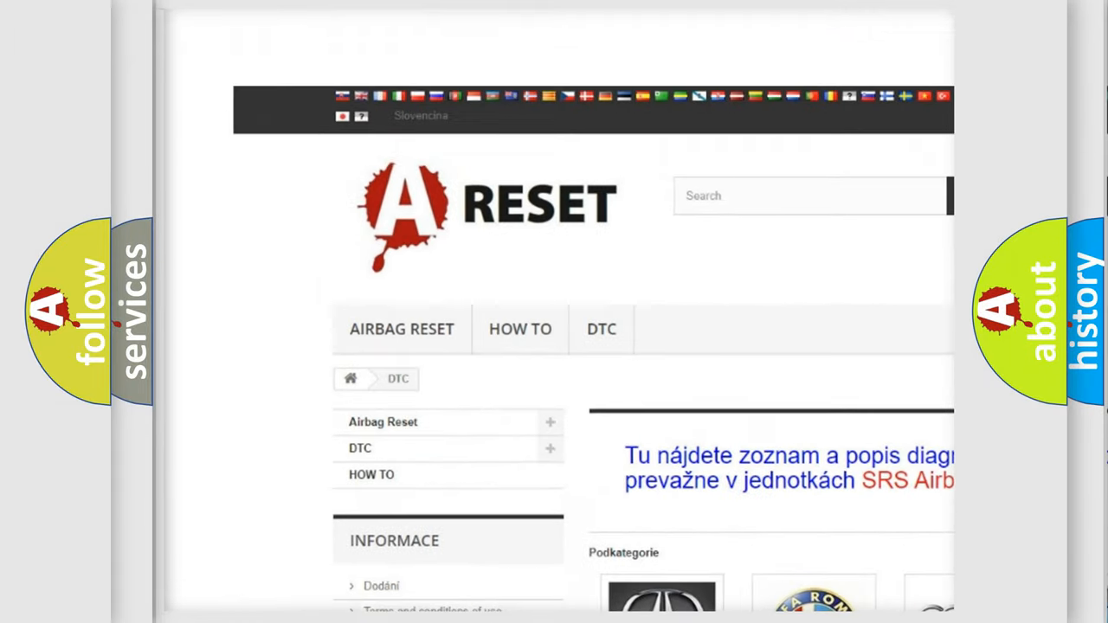
# Scroll through the Honda DTC list to review its B codes, then back up slightly
pyautogui.scroll(-3)
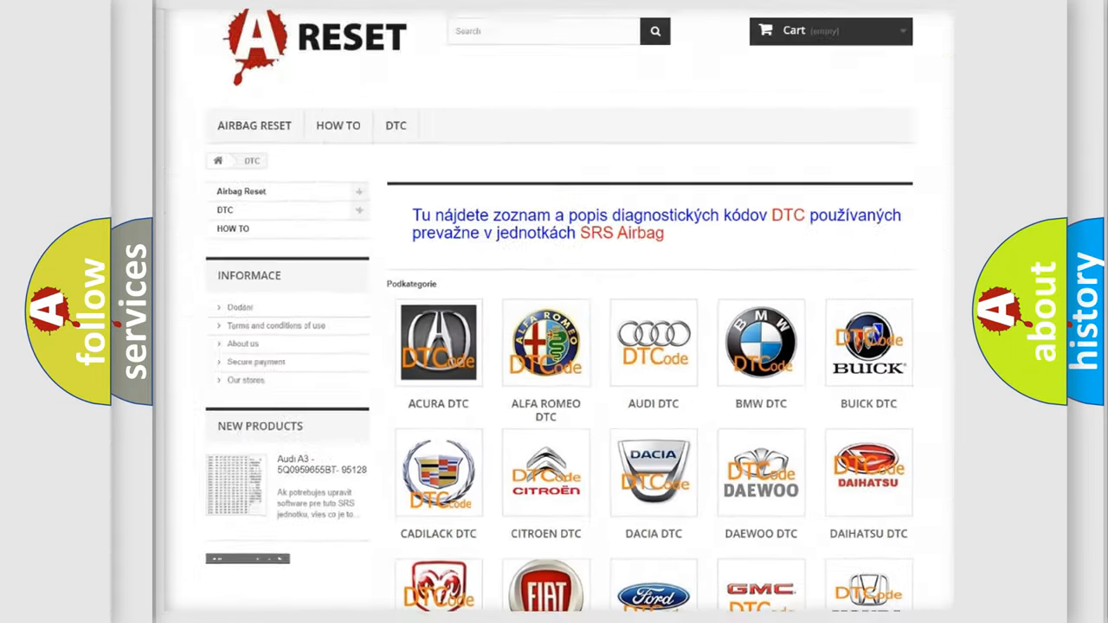
pyautogui.scroll(-3)
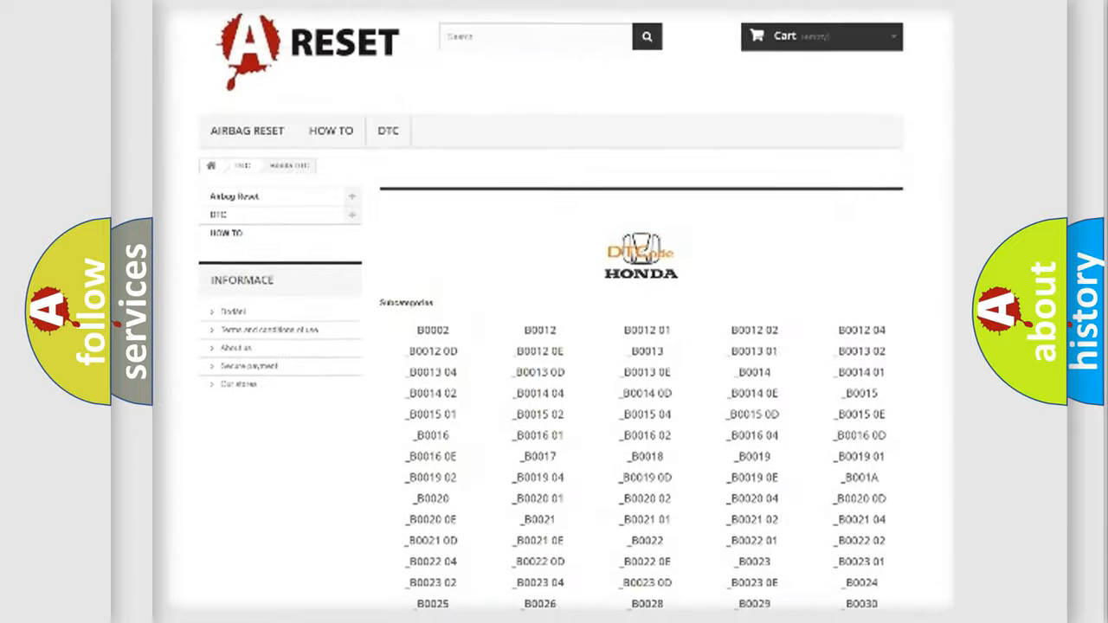
pyautogui.scroll(-3)
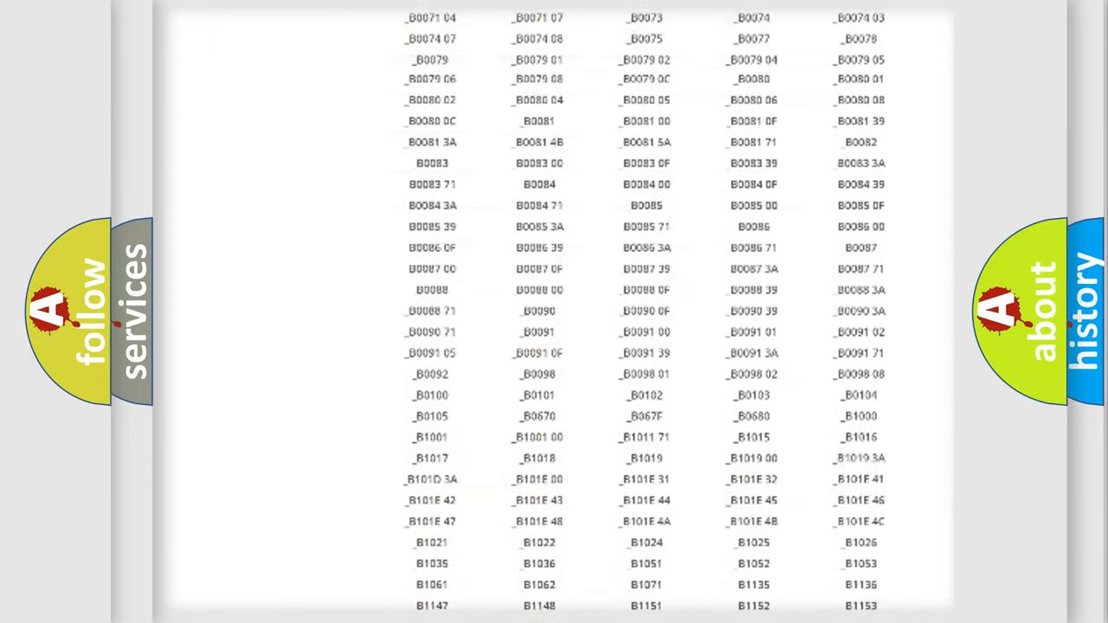
pyautogui.scroll(3)
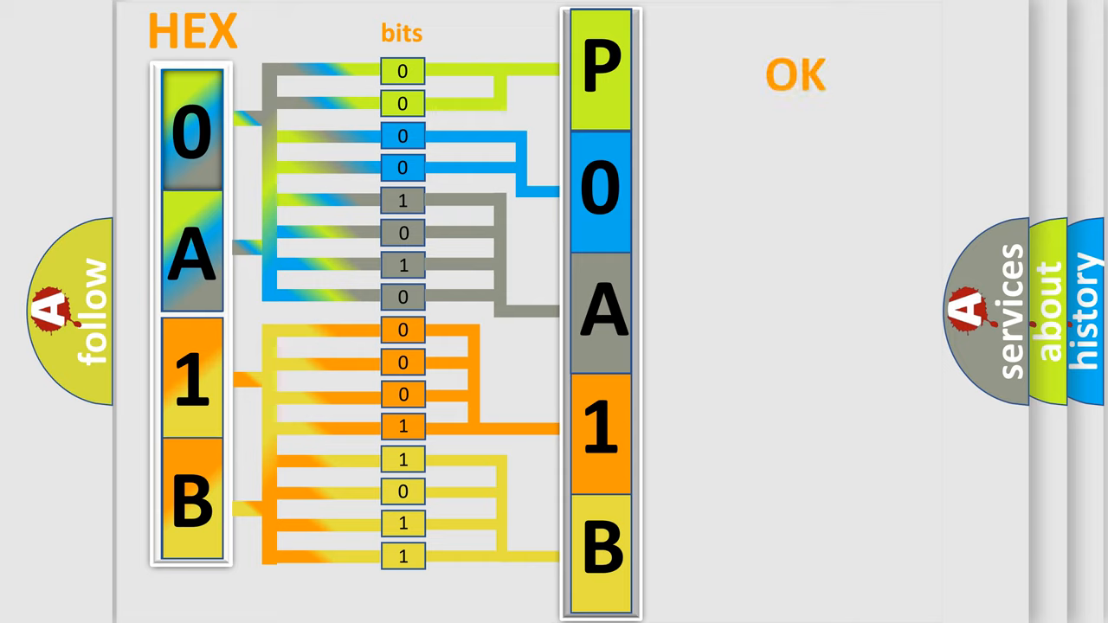
# Advance to the slide showing Make: Honda with code P0A1B:82 in character boxes
pyautogui.click(796, 73)
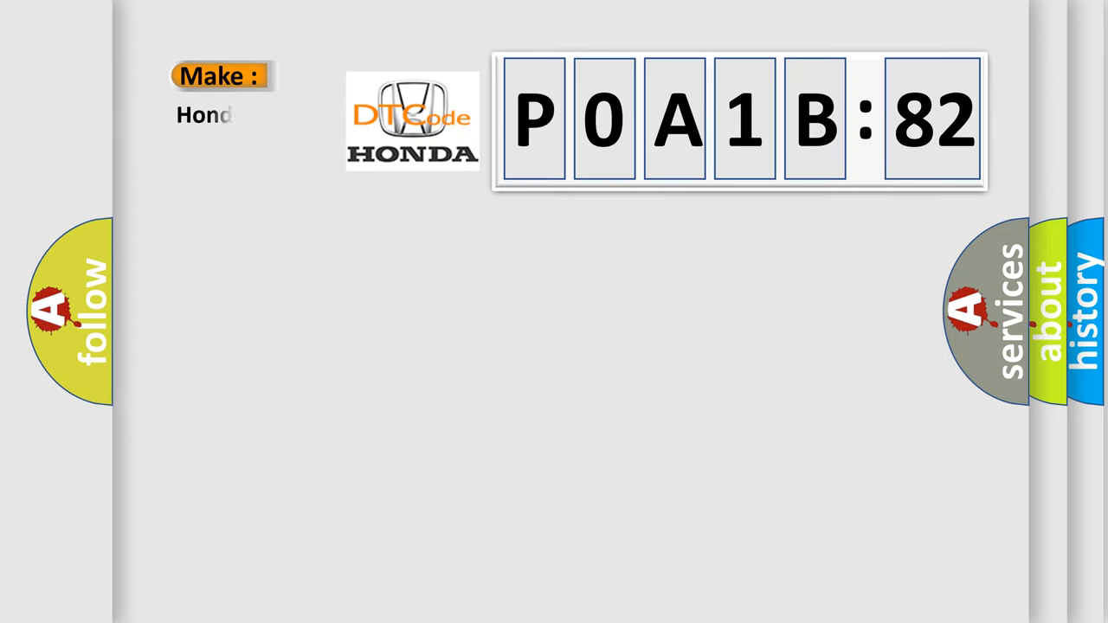